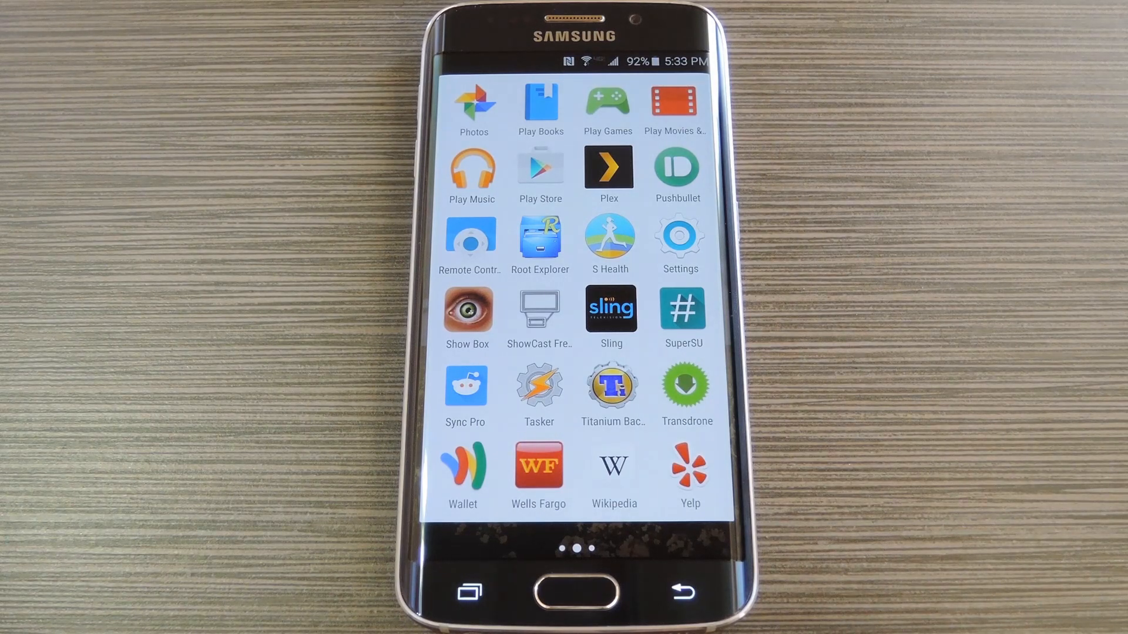
Launch Root Explorer so it shows the device's root folder
{"action": "left_click", "coordinate": [539, 243]}
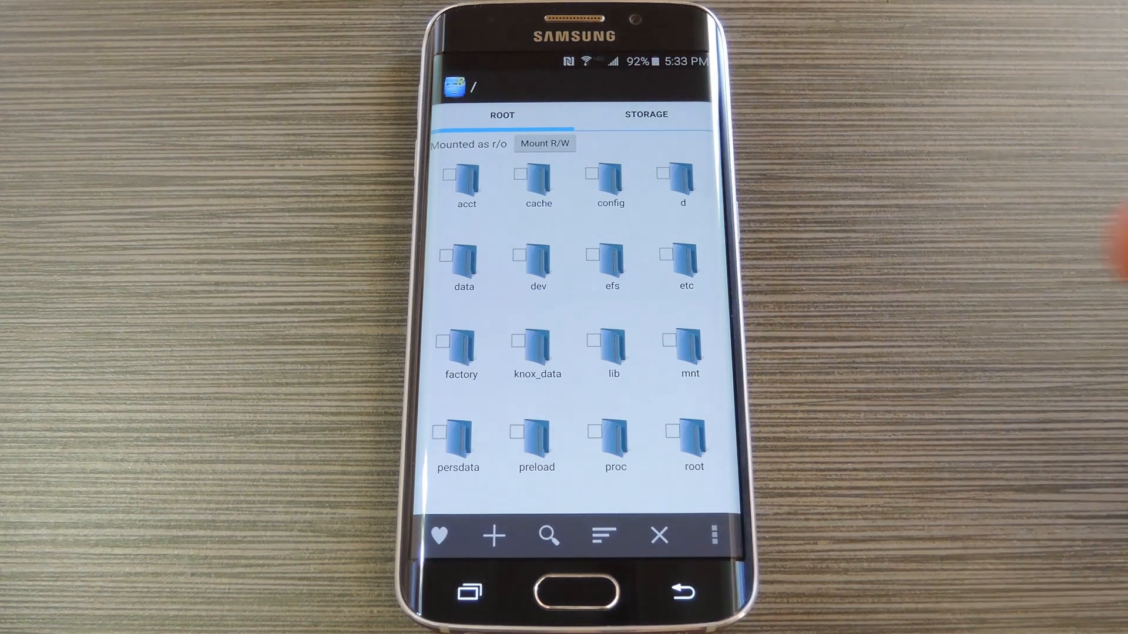
Navigate into the system folder toward /system/media/audio/ui
{"action": "scroll", "scroll_direction": "down", "scroll_amount": 3}
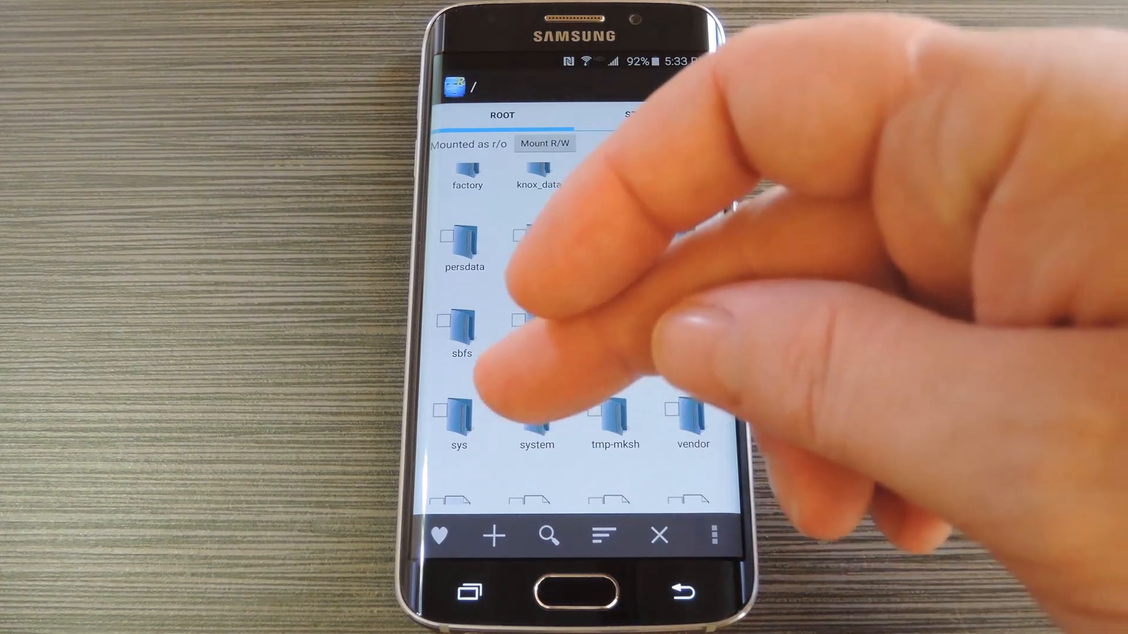
{"action": "left_click", "coordinate": [535, 417]}
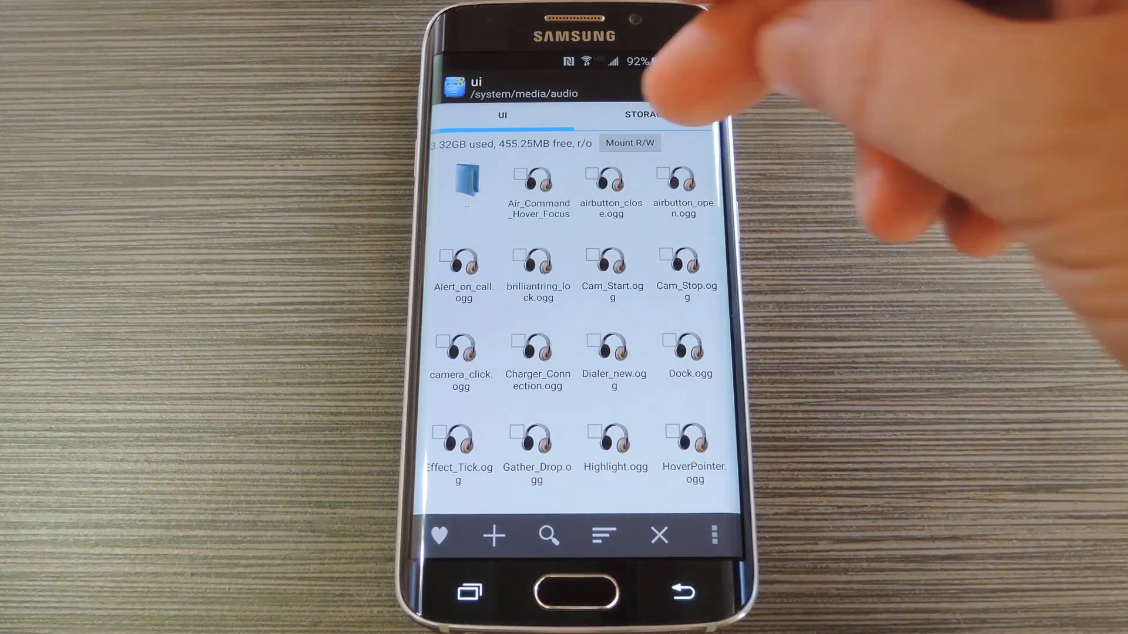
Mount the system storage read-write and scroll to PowerOn.ogg
{"action": "left_click", "coordinate": [628, 142]}
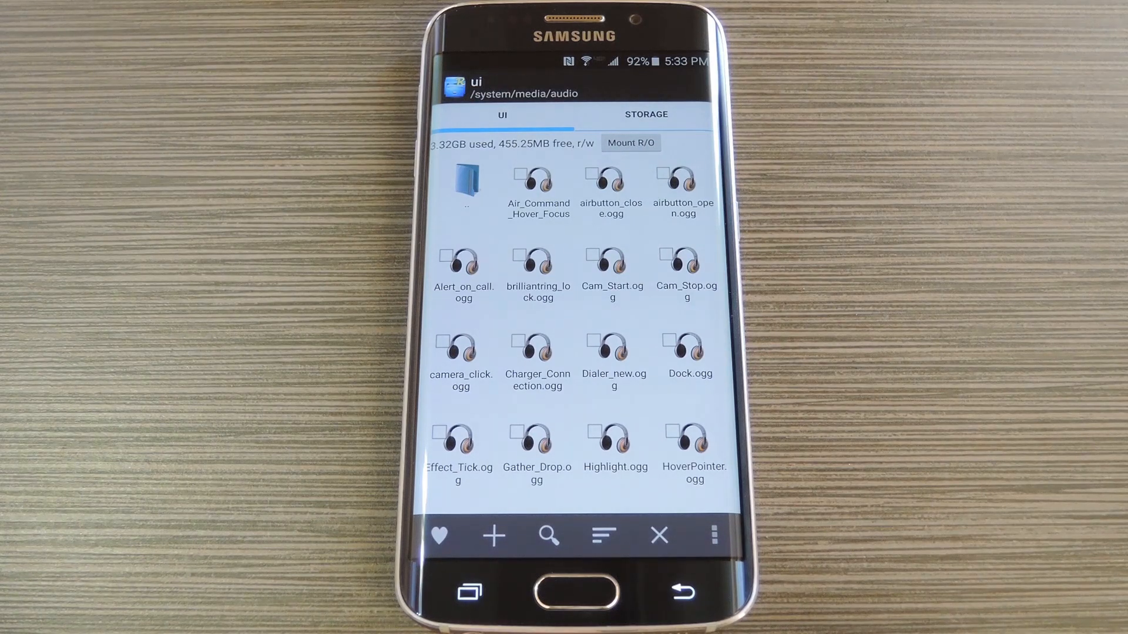
{"action": "scroll", "scroll_direction": "down", "scroll_amount": 3}
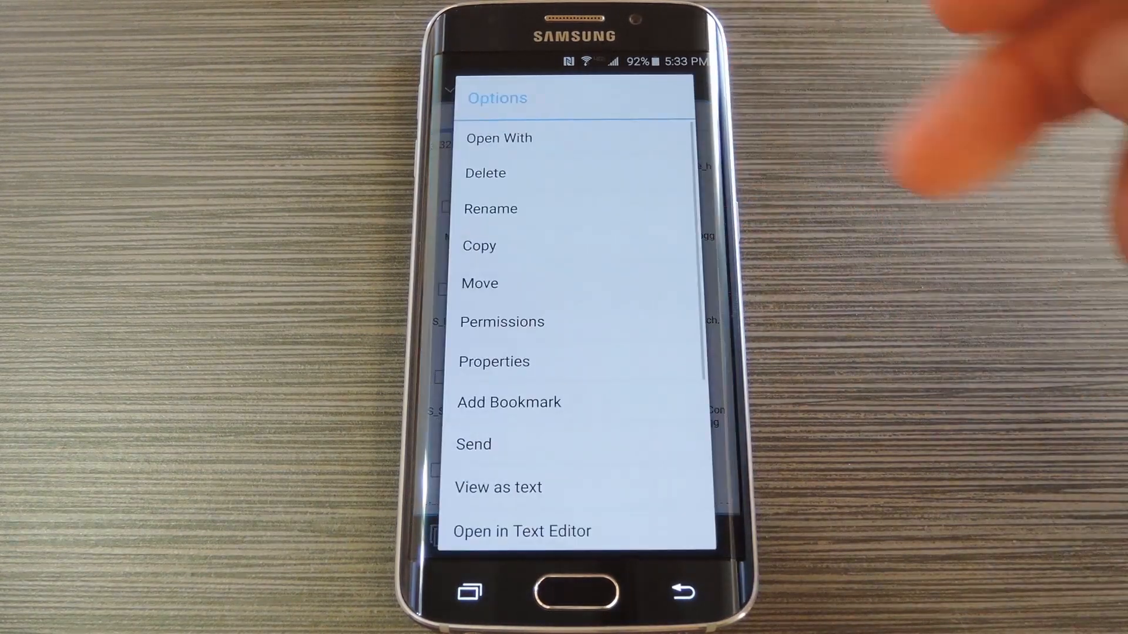
Rename PowerOn.ogg to PowerOn.ogg.bak and confirm
{"action": "left_click", "coordinate": [491, 209]}
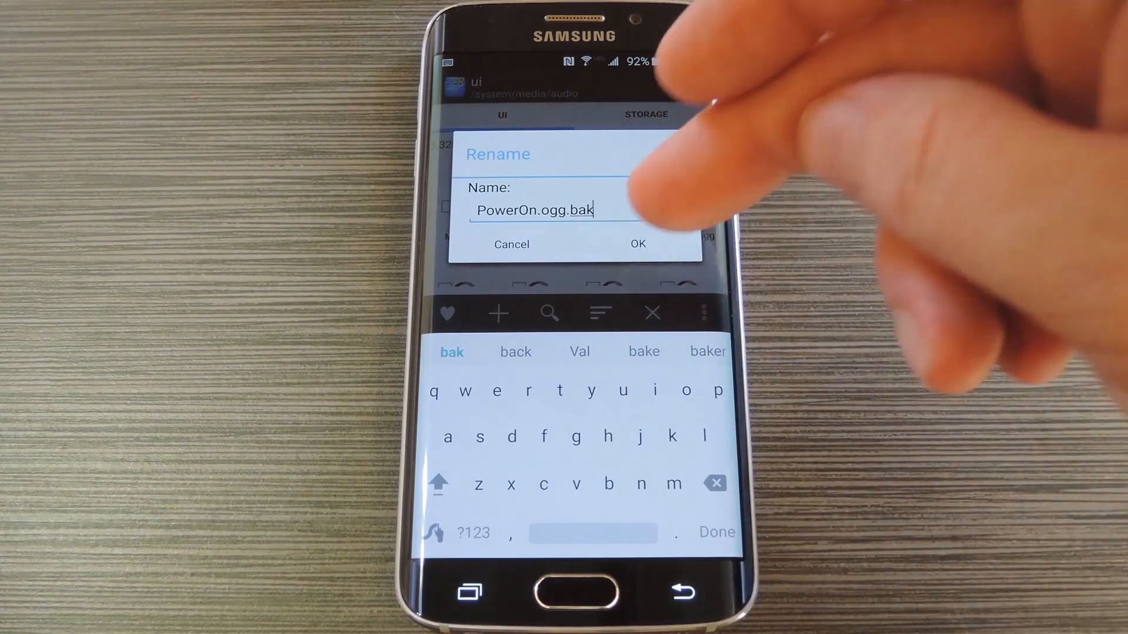
{"action": "left_click", "coordinate": [636, 244]}
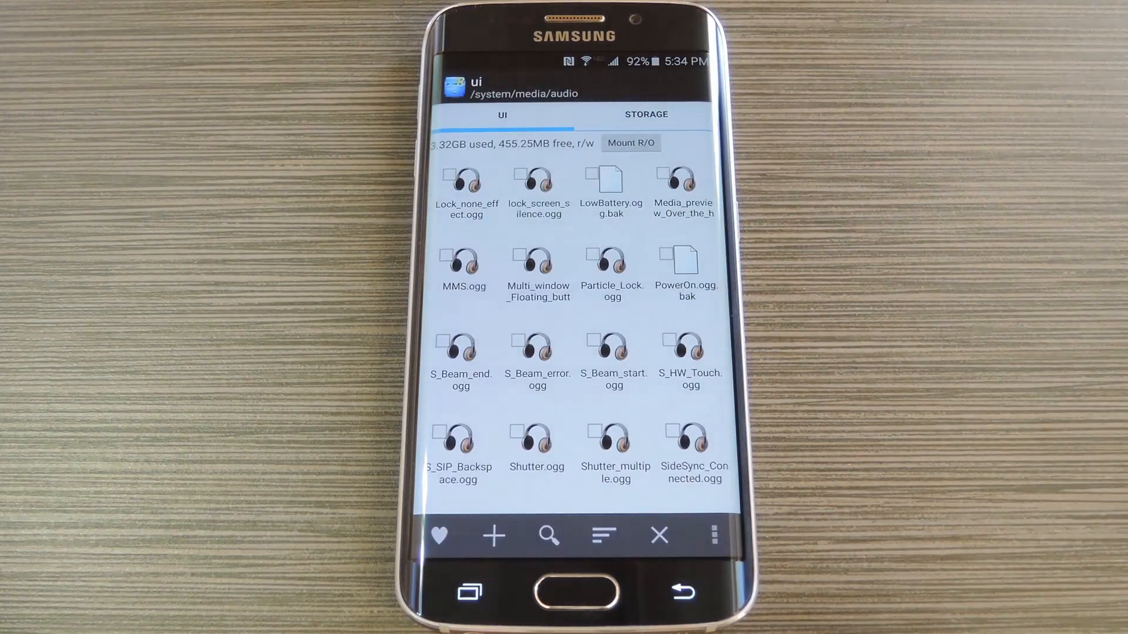